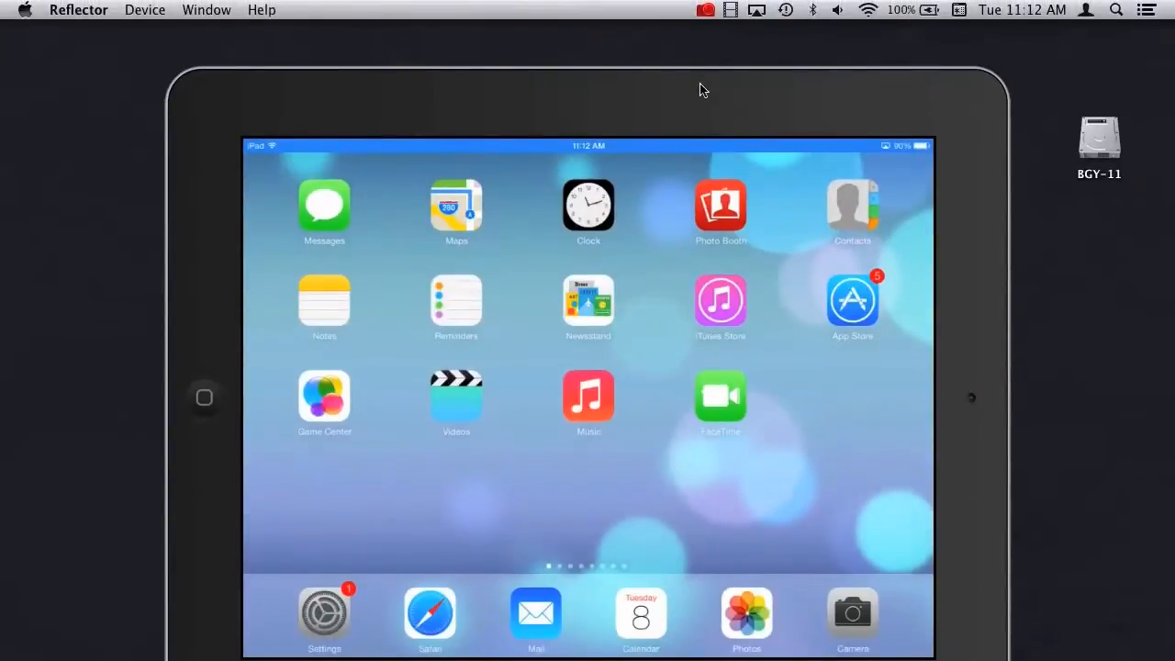
Step: Choose the mirroring device in Reflector's menu bar options
{"action": "scroll", "scroll_direction": "left", "scroll_amount": 3}
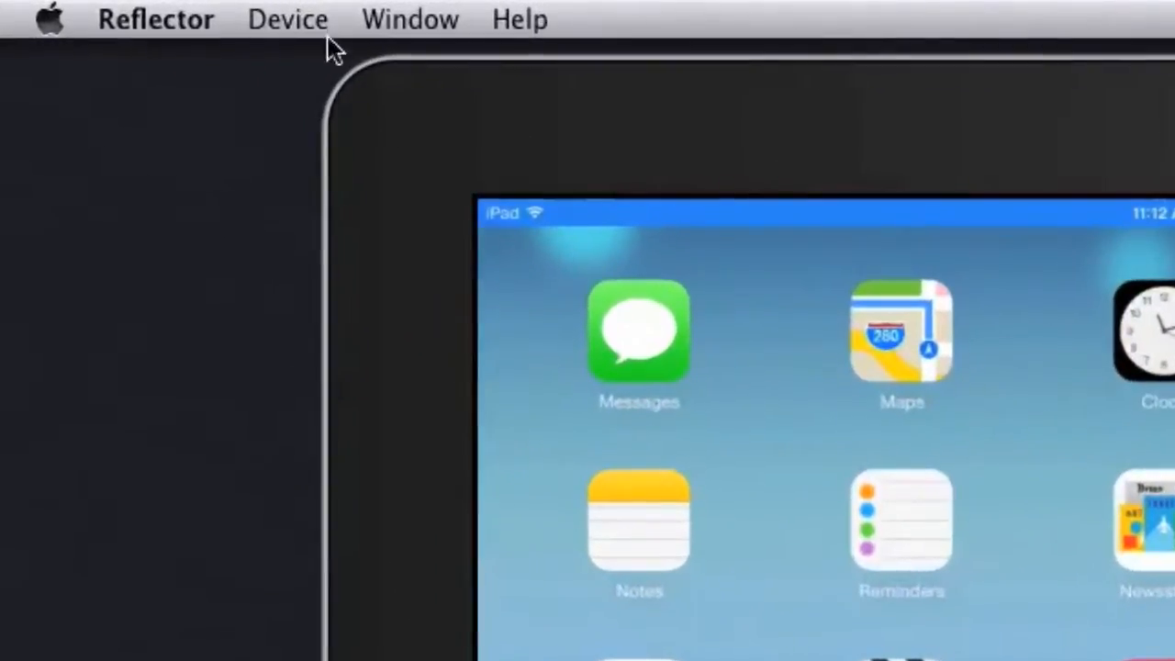
{"action": "left_click", "coordinate": [286, 18]}
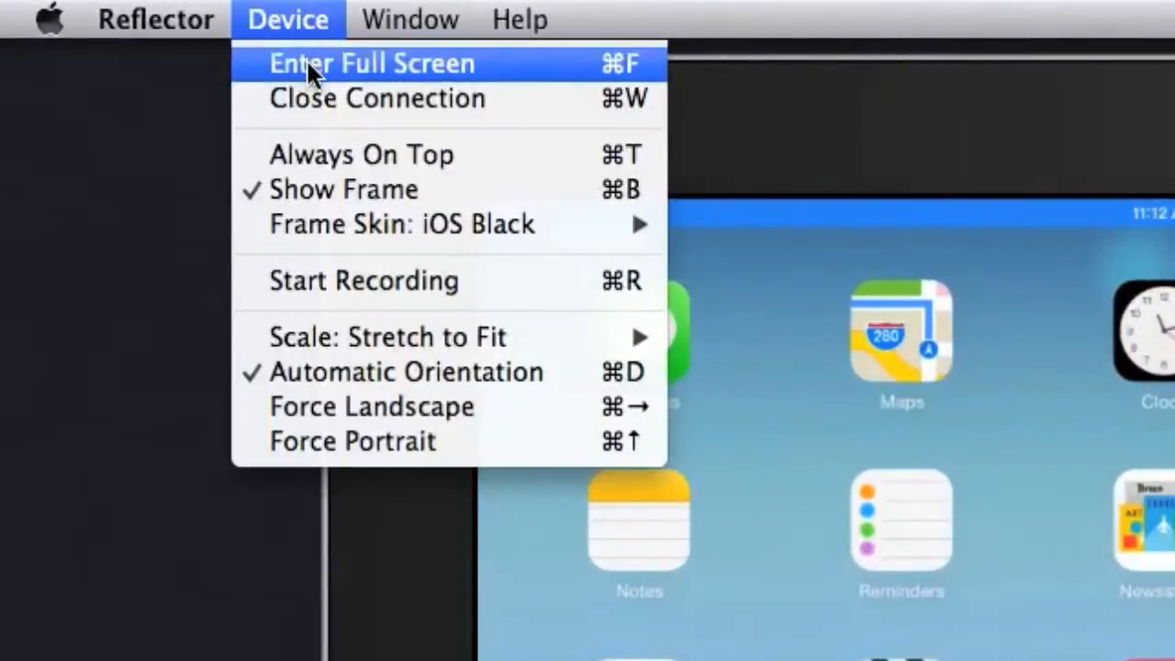
{"action": "left_click", "coordinate": [370, 62]}
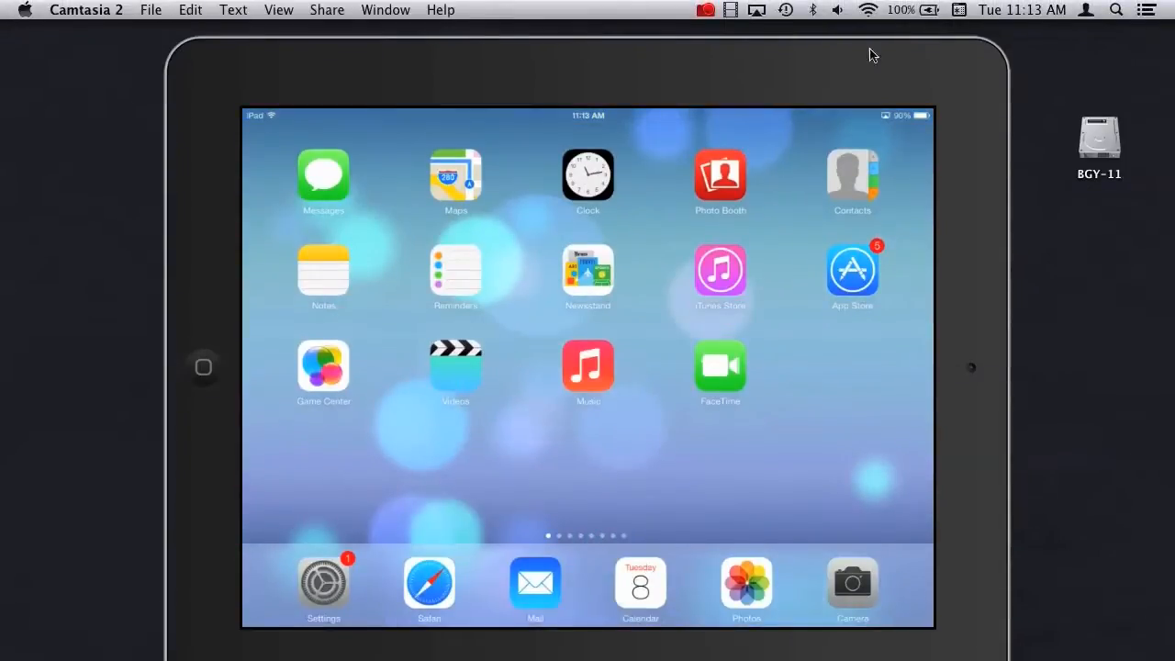
Step: Start a Camtasia 2 recording with the YouTube HD 720p preset region over the mirrored iPad
{"action": "left_click", "coordinate": [730, 11]}
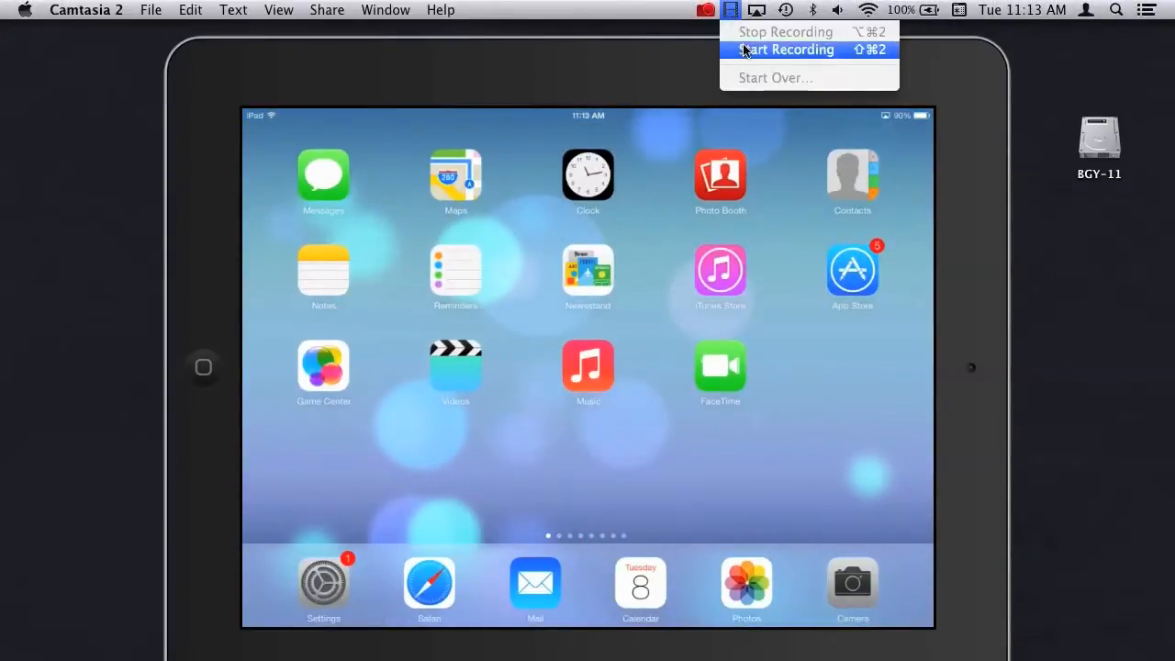
{"action": "left_click", "coordinate": [791, 50]}
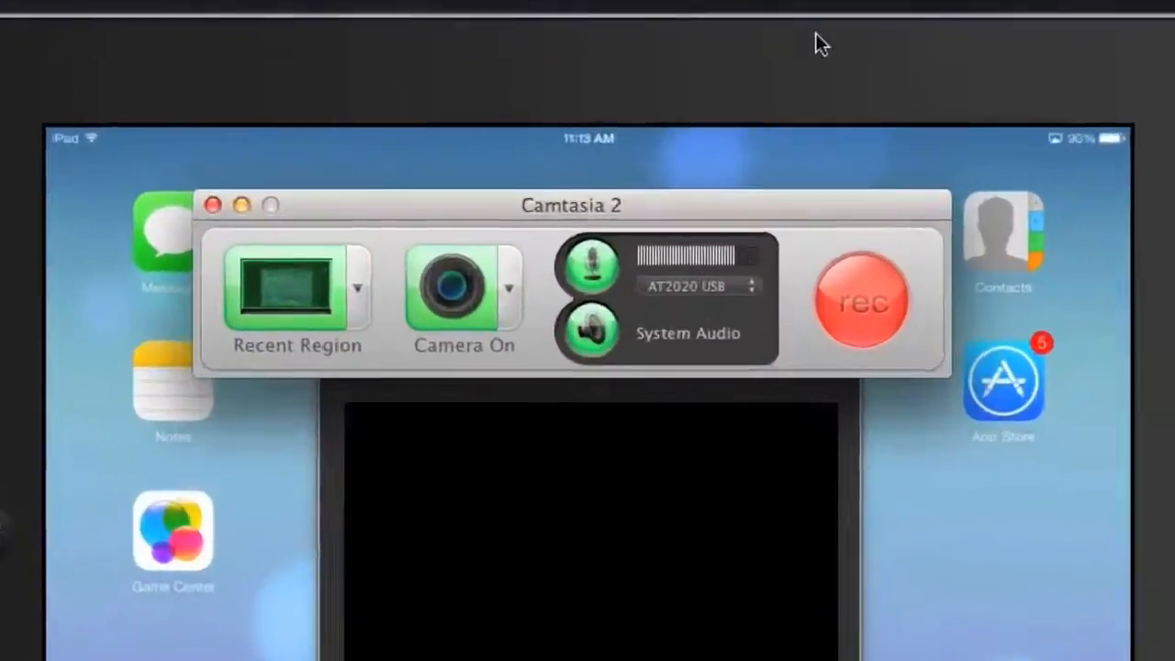
{"action": "left_click", "coordinate": [356, 290]}
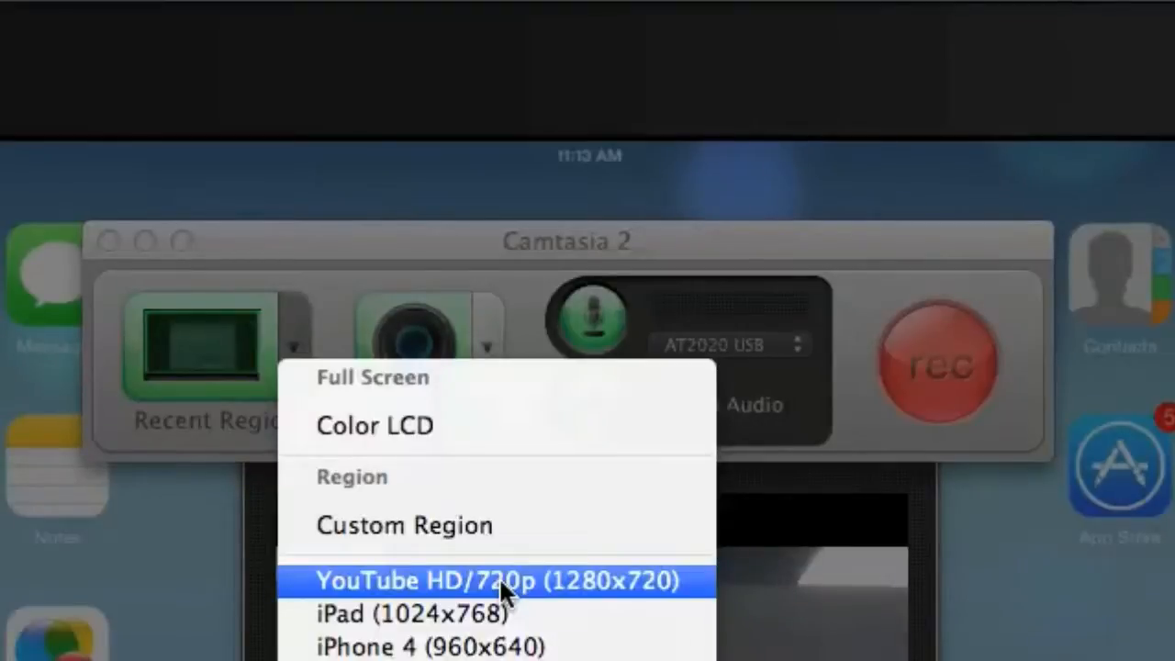
{"action": "mouse_move", "coordinate": [579, 590]}
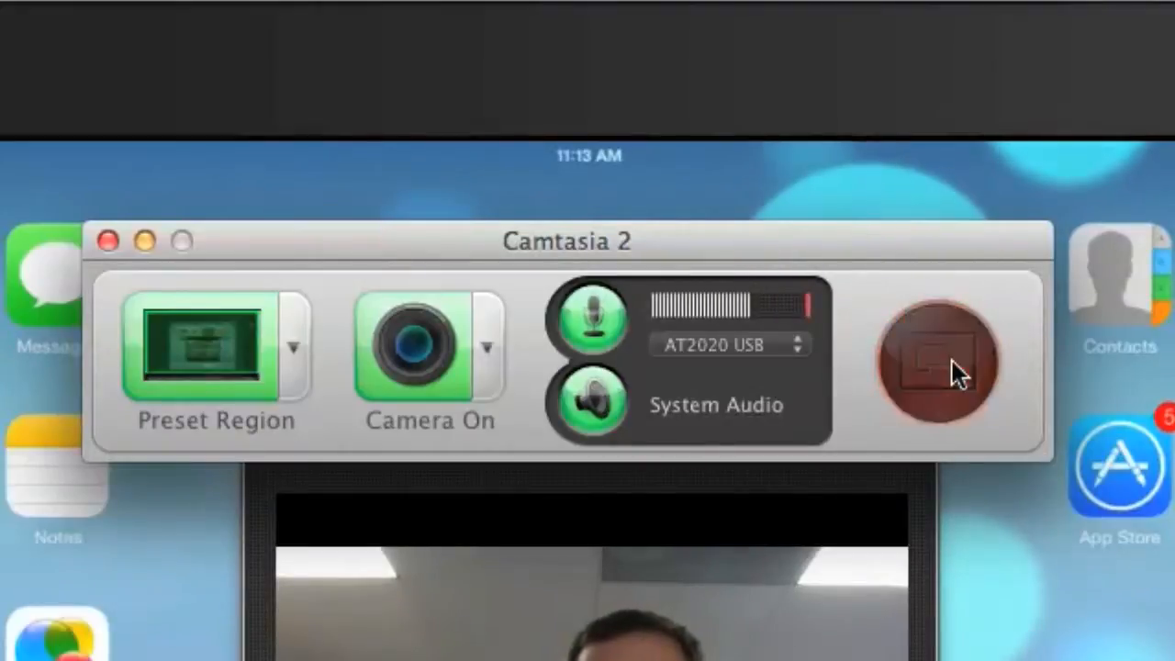
{"action": "left_click", "coordinate": [935, 365]}
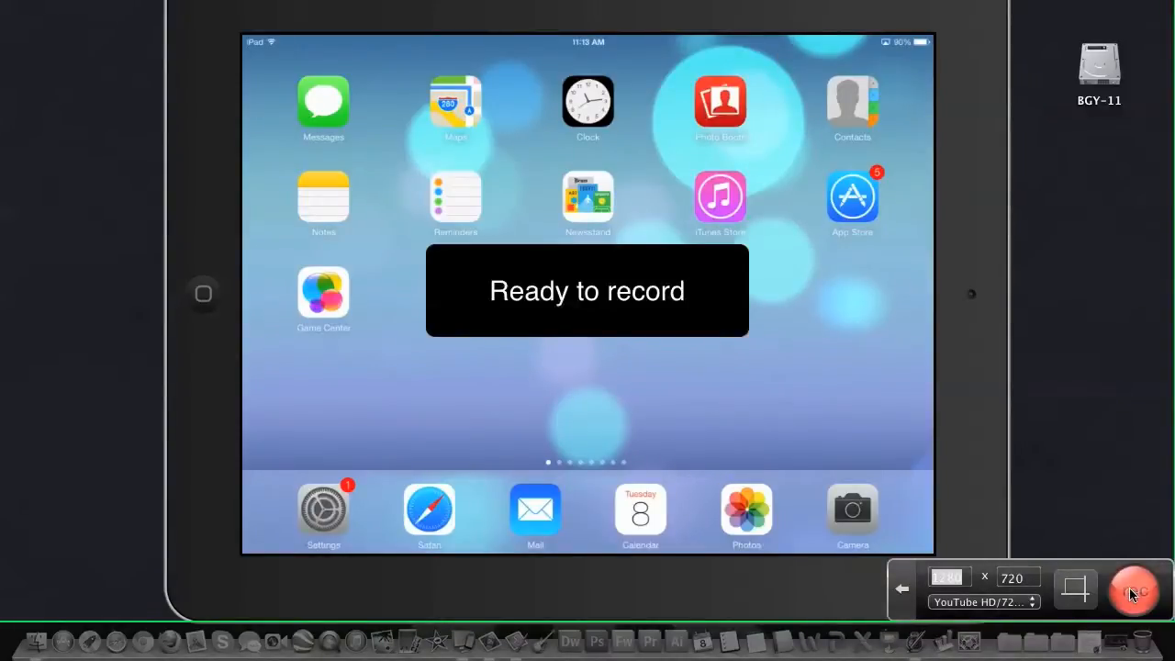
Step: Begin recording, close the Keynote slideshow and swipe to the iPad home screen page
{"action": "left_click", "coordinate": [1135, 589]}
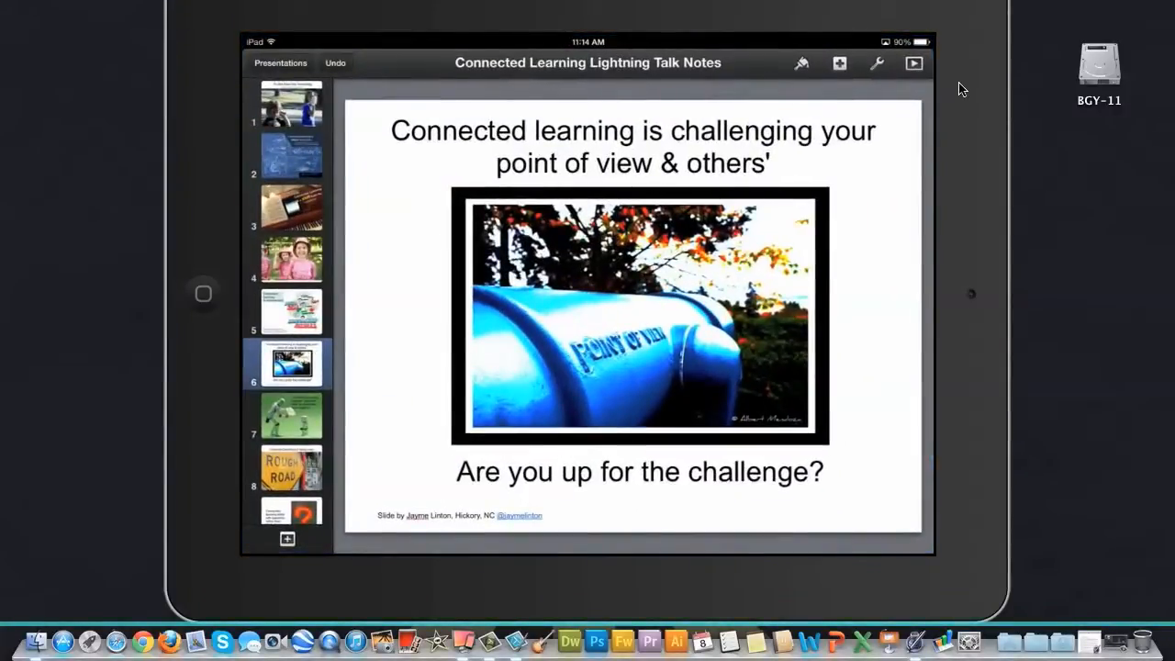
{"action": "left_click", "coordinate": [290, 156]}
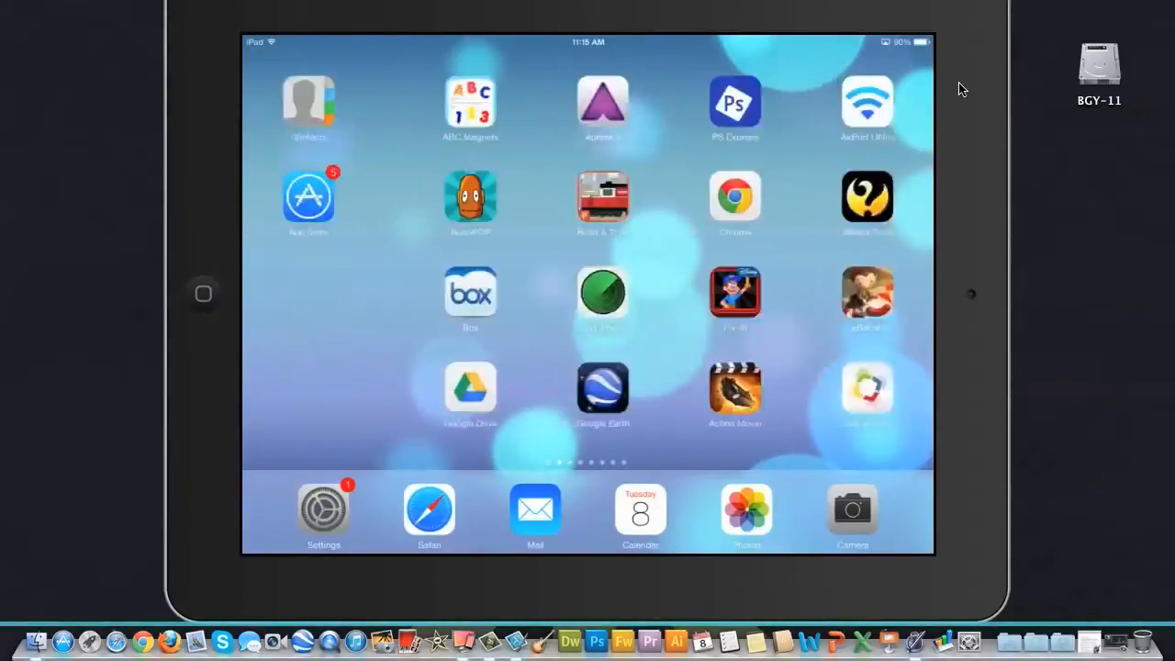
{"action": "scroll", "scroll_direction": "left", "scroll_amount": 3}
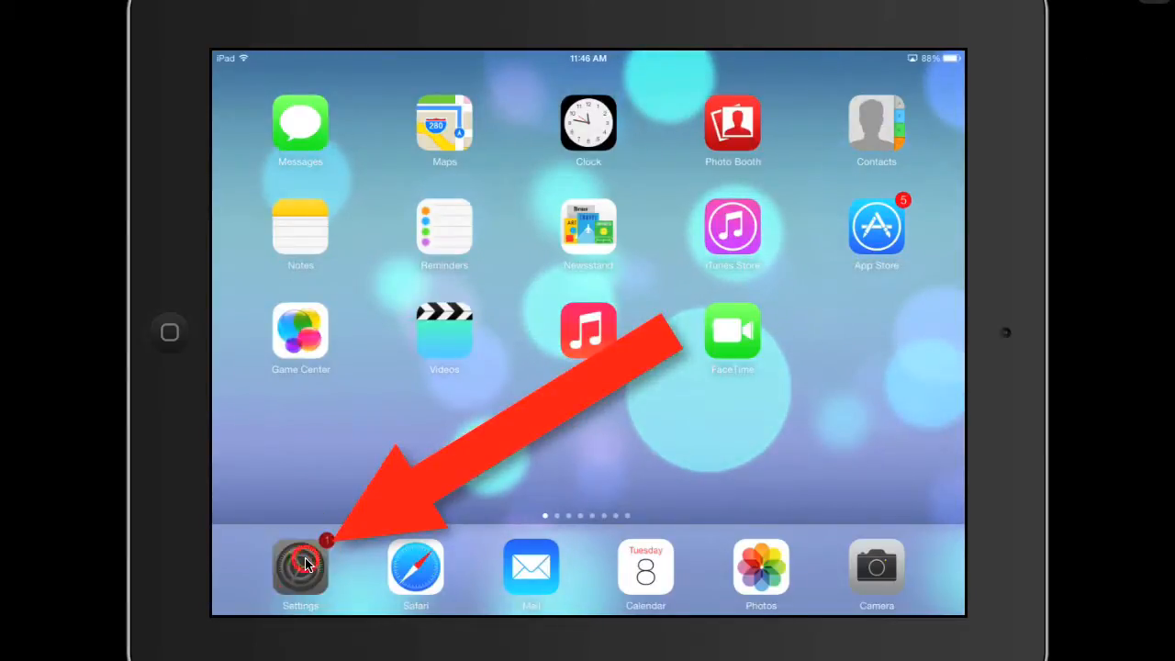
Step: Navigate the iPad to Settings > General > Software Update for iOS 7.0.2
{"action": "left_click", "coordinate": [301, 569]}
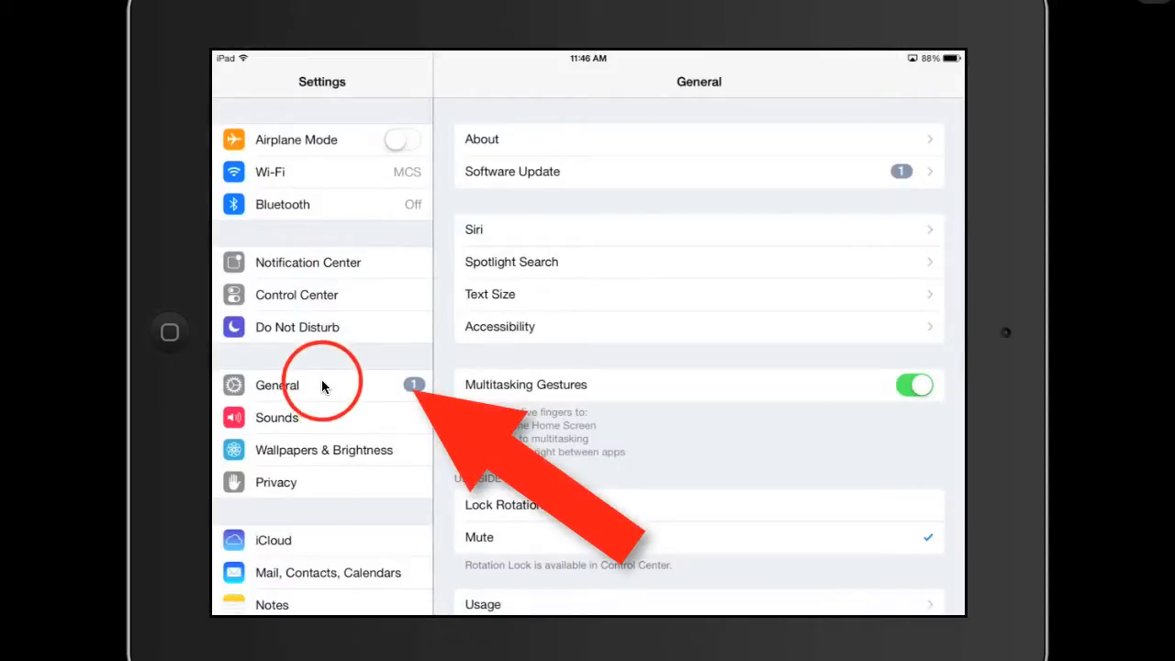
{"action": "left_click", "coordinate": [275, 385]}
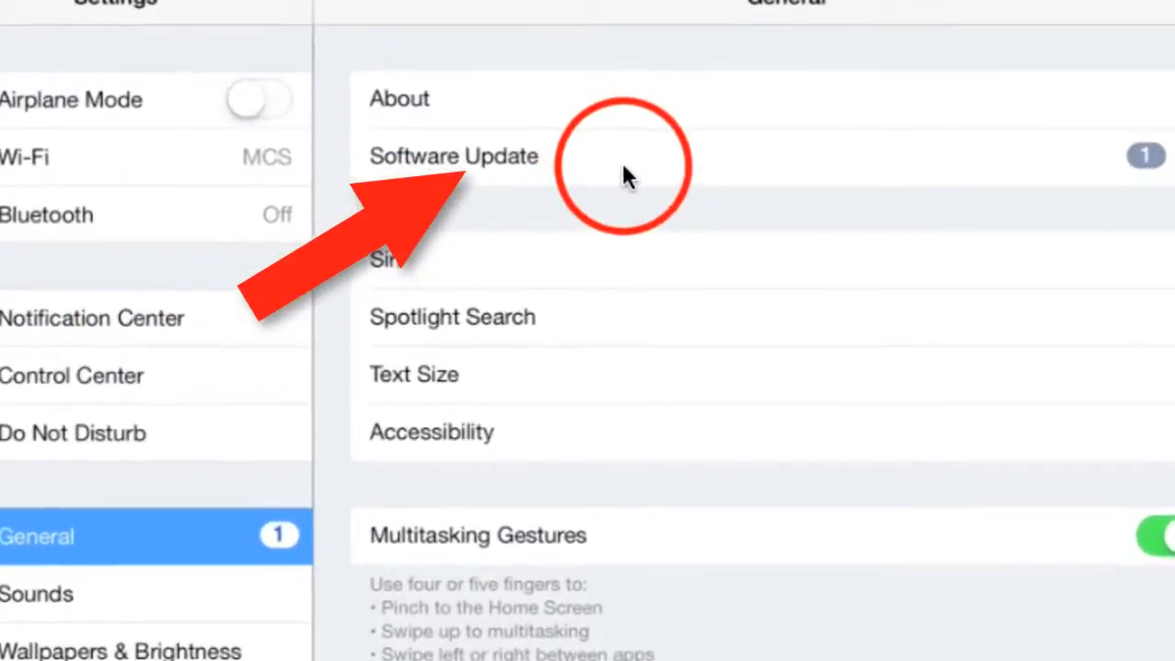
{"action": "left_click", "coordinate": [455, 156]}
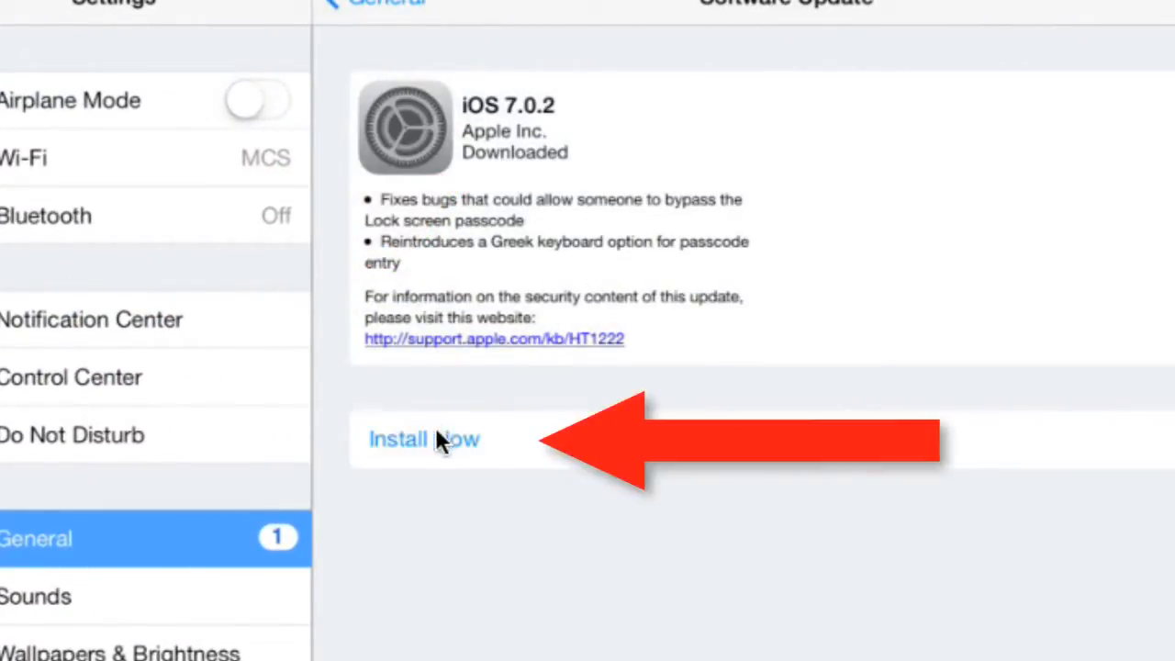
Step: Tap Install Now until the iOS 7.0.2 Terms and Conditions appear
{"action": "left_click", "coordinate": [424, 439]}
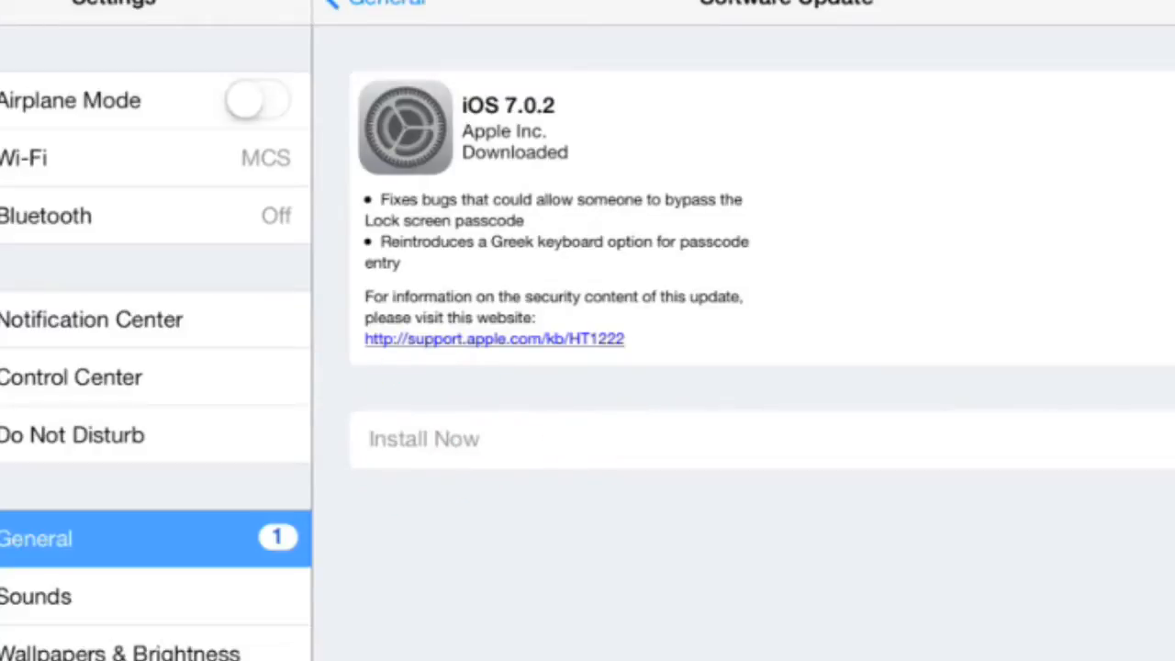
{"action": "left_click", "coordinate": [424, 439]}
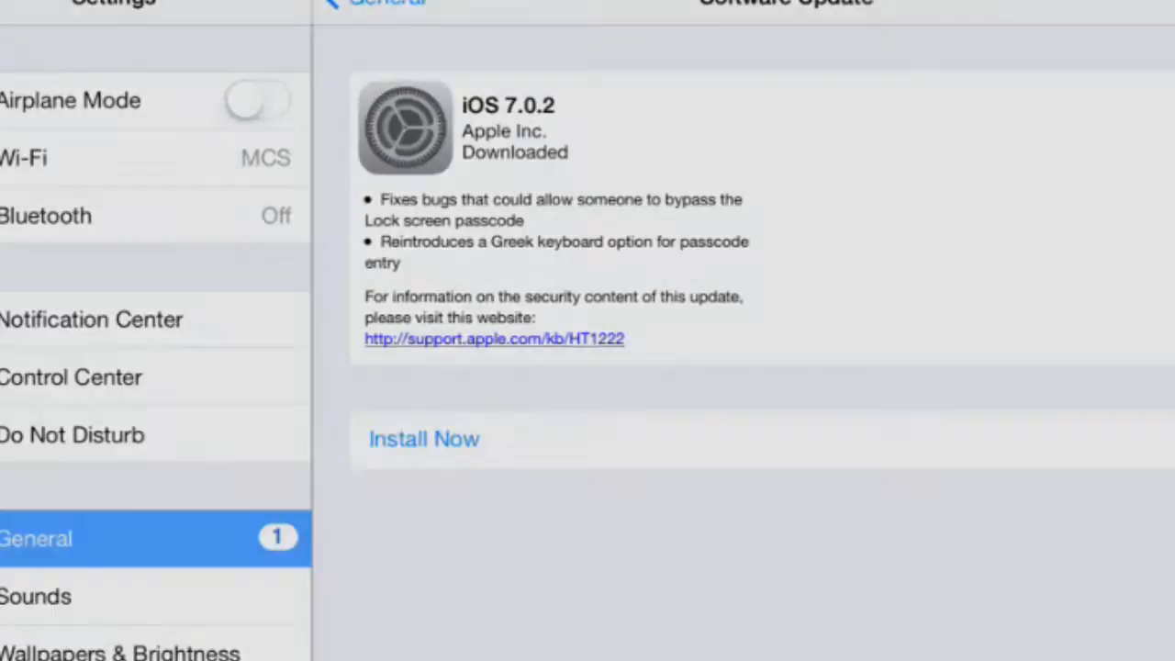
{"action": "left_click", "coordinate": [424, 439]}
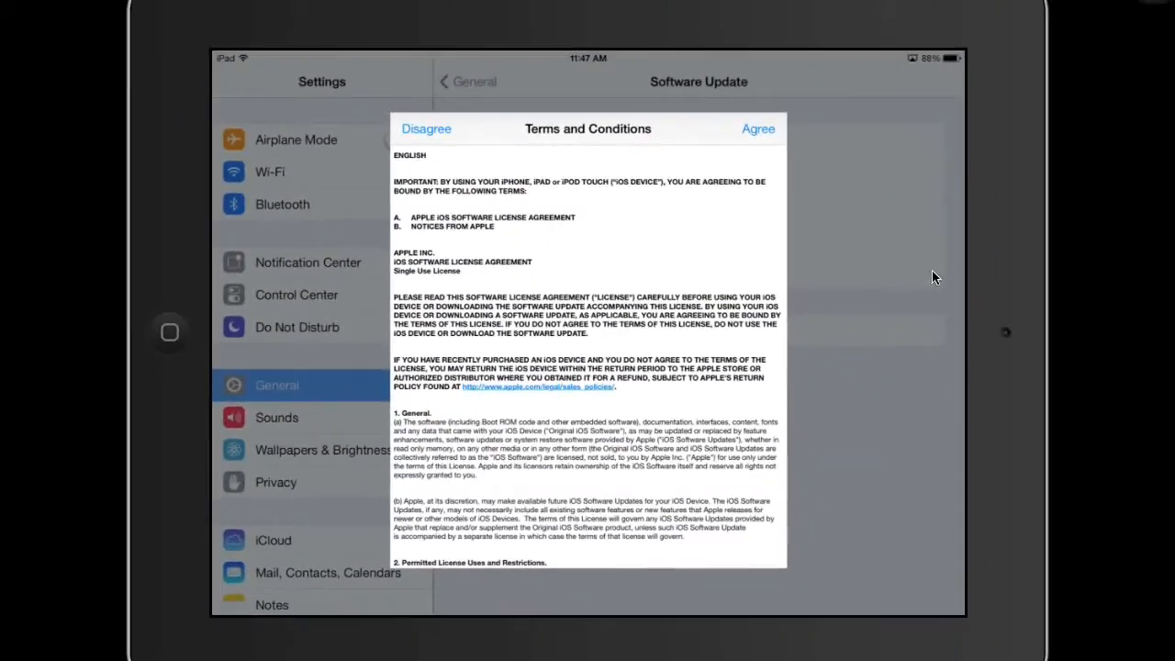